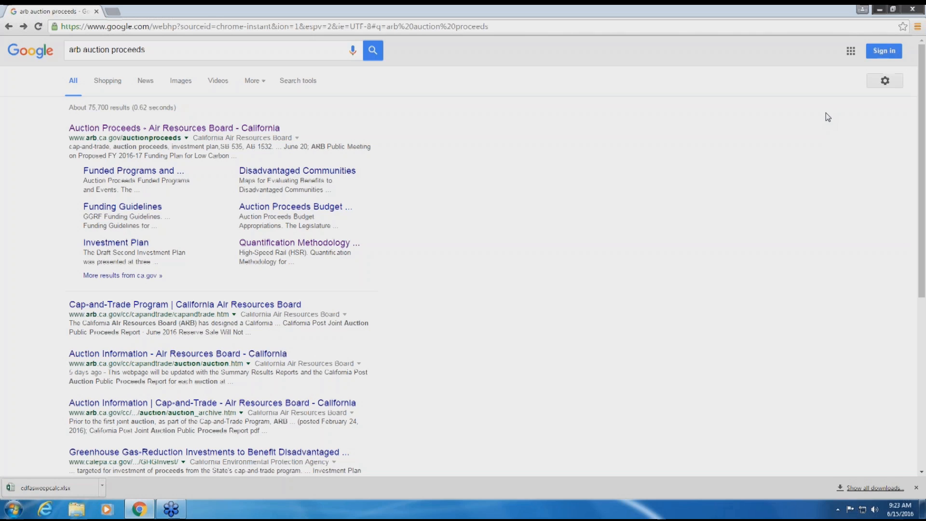
{"action": "mouse_move", "coordinate": [289, 116]}
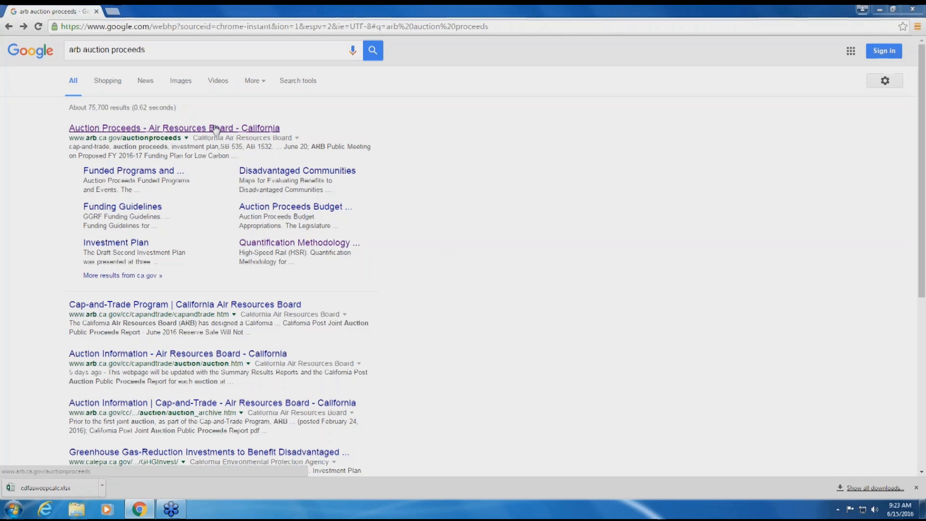
Open the 'Auction Proceeds - Air Resources Board' result and scroll to the CDFA SWEEP row.
{"action": "left_click", "coordinate": [173, 127]}
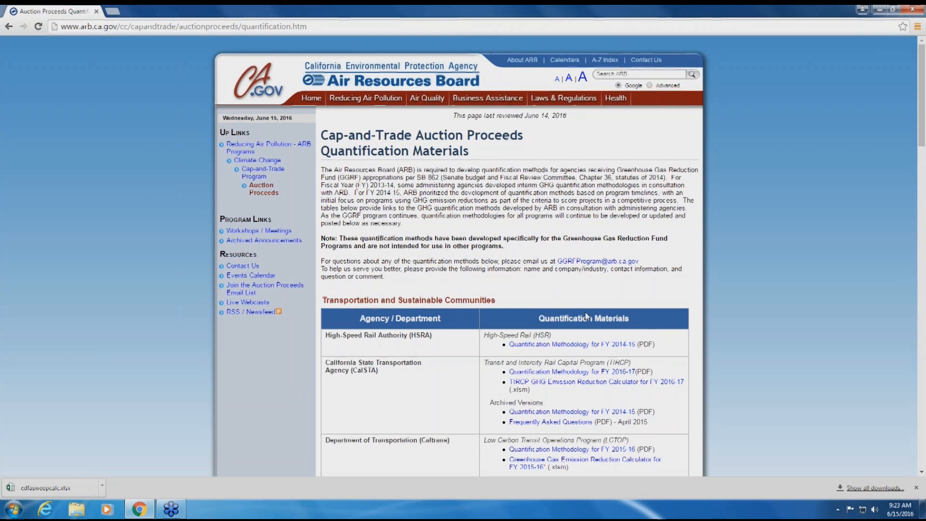
{"action": "scroll", "scroll_direction": "down", "scroll_amount": 3}
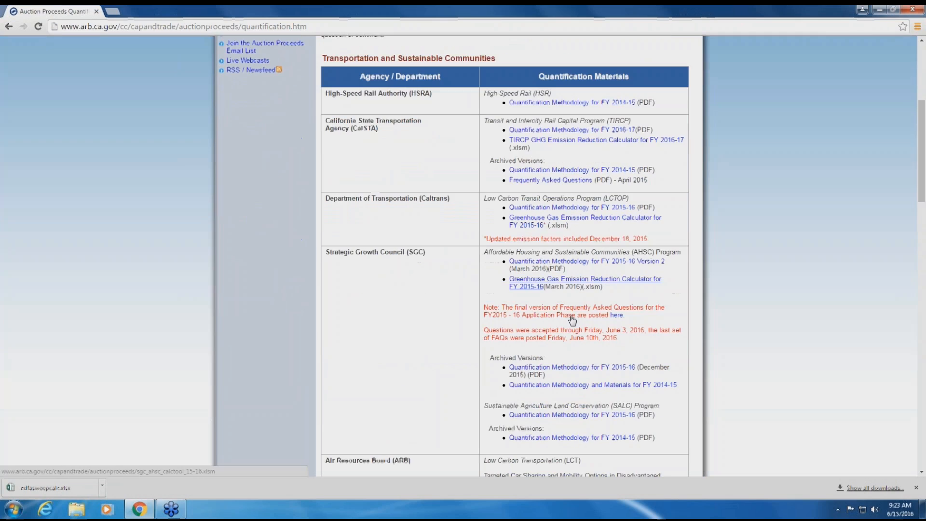
{"action": "scroll", "scroll_direction": "down", "scroll_amount": 3}
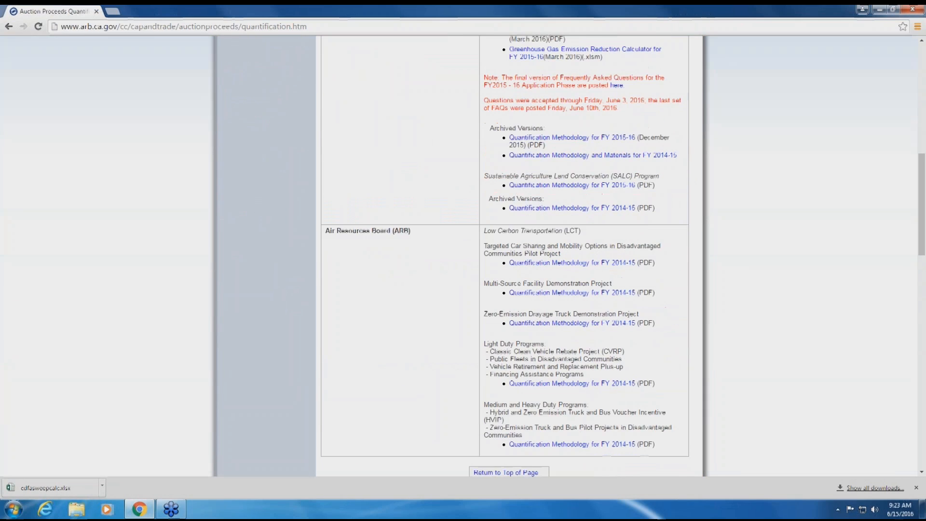
{"action": "scroll", "scroll_direction": "down", "scroll_amount": 3}
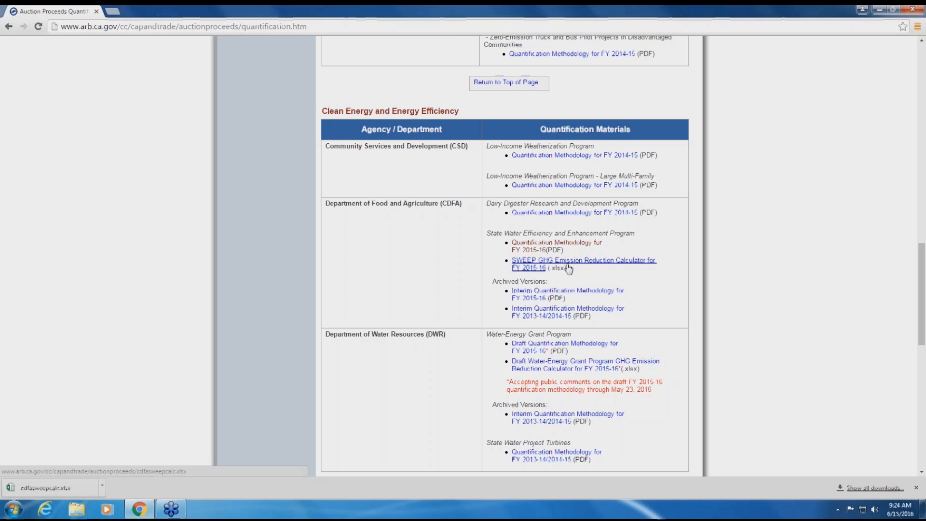
Get the SWEEP GHG calculator, then scroll the methodology PDF down to Section B.
{"action": "left_click", "coordinate": [556, 246]}
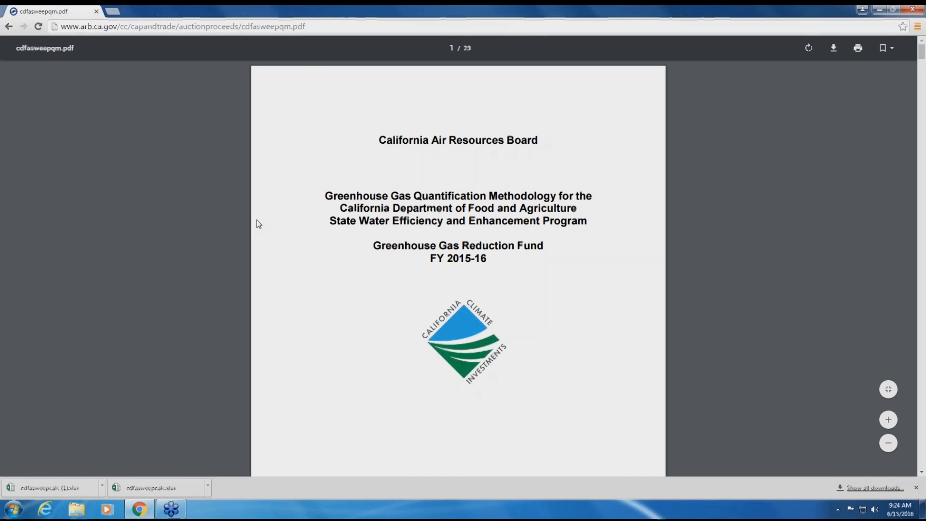
{"action": "mouse_move", "coordinate": [262, 223]}
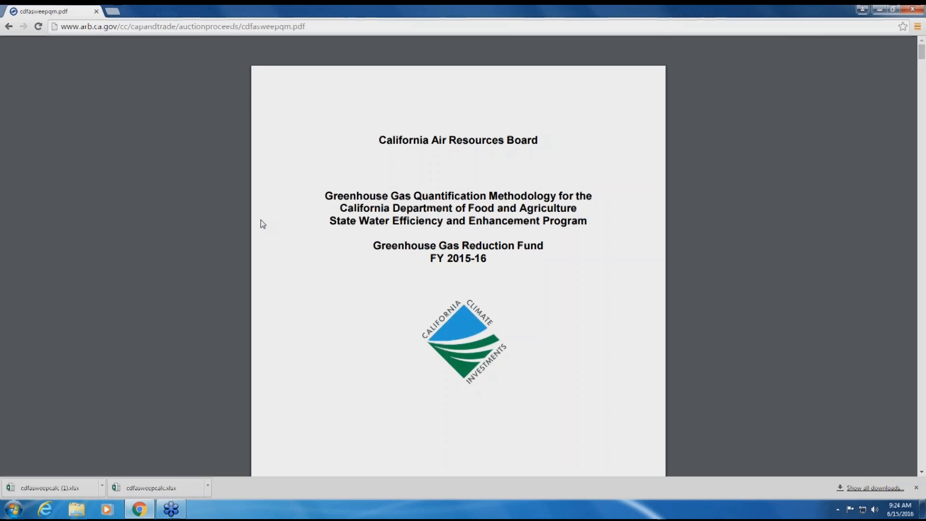
{"action": "scroll", "scroll_direction": "down", "scroll_amount": 3}
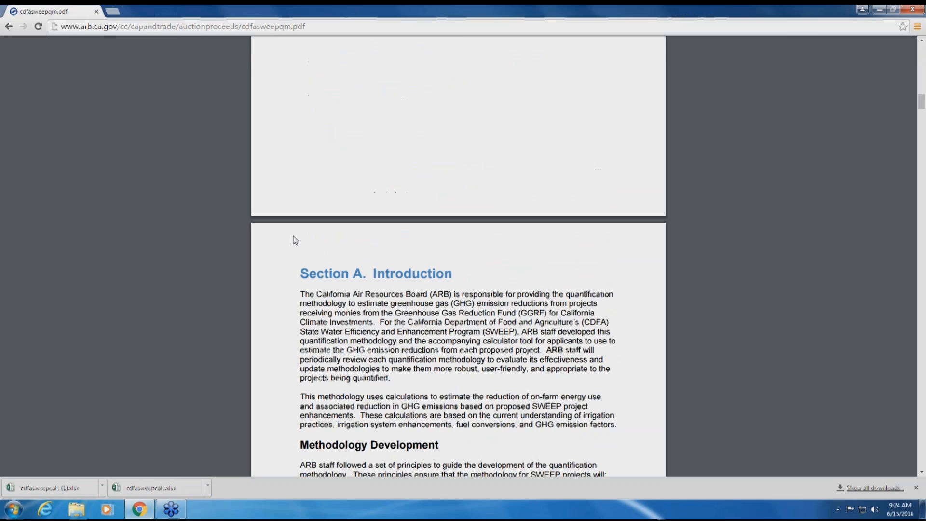
{"action": "scroll", "scroll_direction": "down", "scroll_amount": 3}
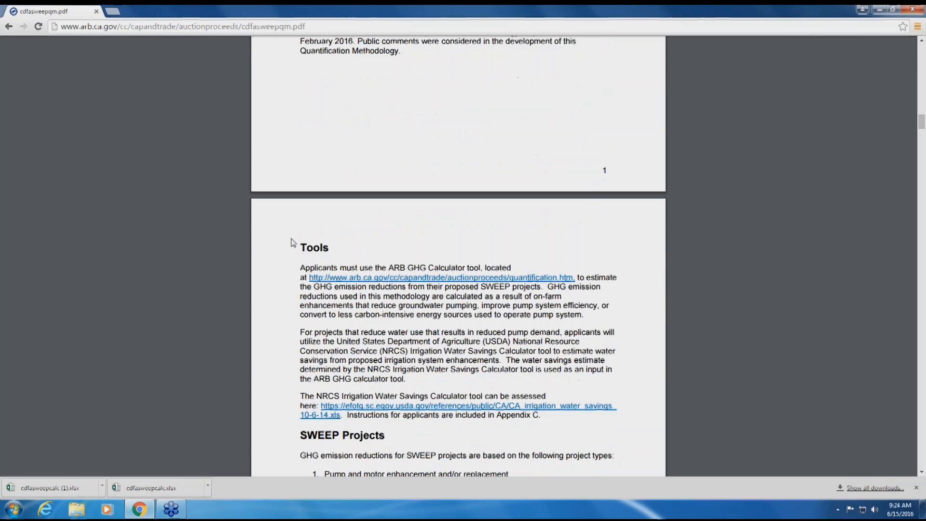
{"action": "scroll", "scroll_direction": "down", "scroll_amount": 3}
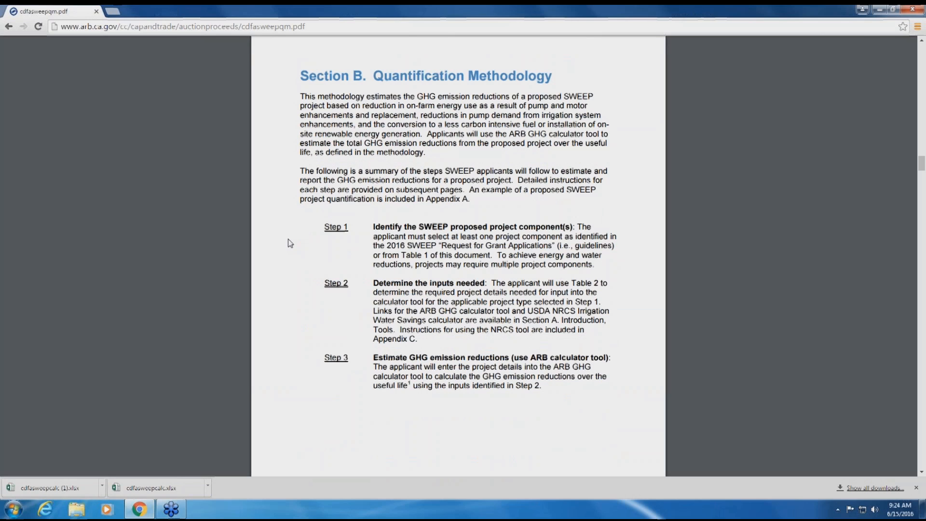
Scroll the PDF through Step 1 and Table 1 Project Components down to Step 2.
{"action": "scroll", "scroll_direction": "down", "scroll_amount": 3}
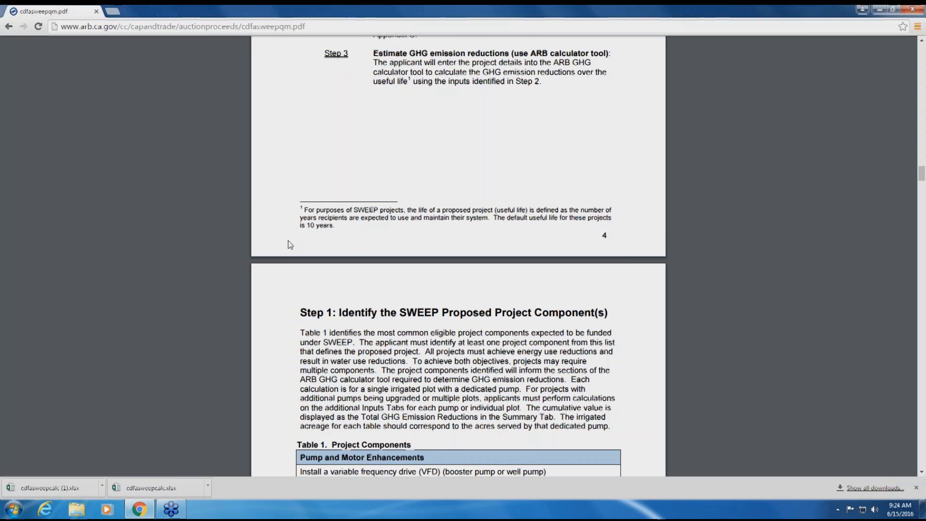
{"action": "scroll", "scroll_direction": "down", "scroll_amount": 3}
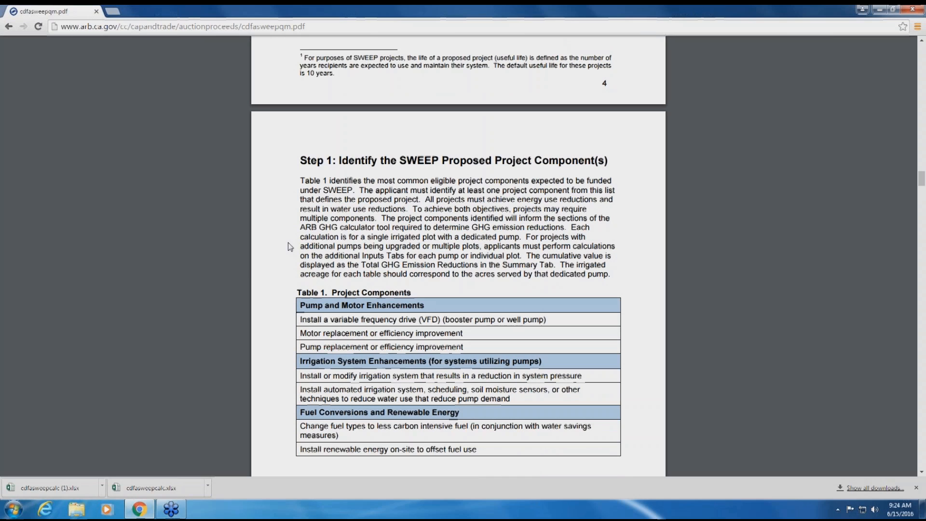
{"action": "scroll", "scroll_direction": "down", "scroll_amount": 3}
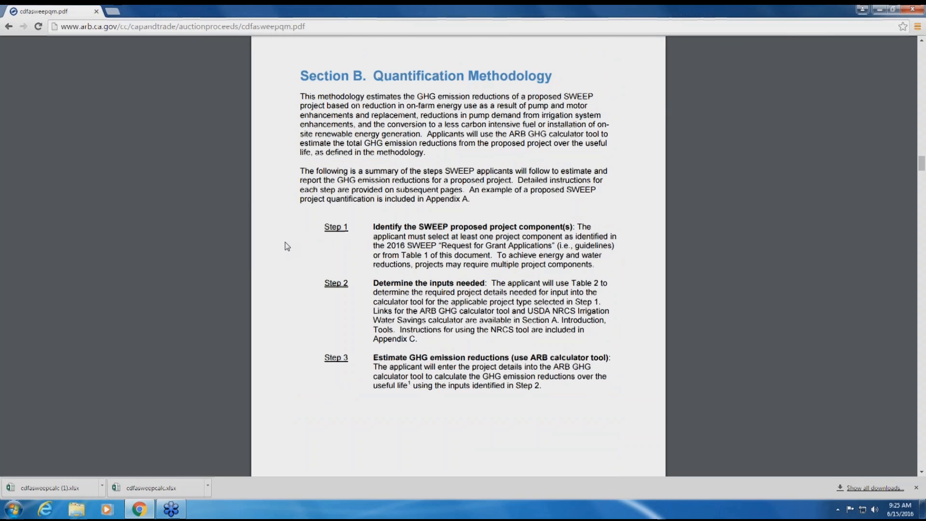
{"action": "scroll", "scroll_direction": "down", "scroll_amount": 3}
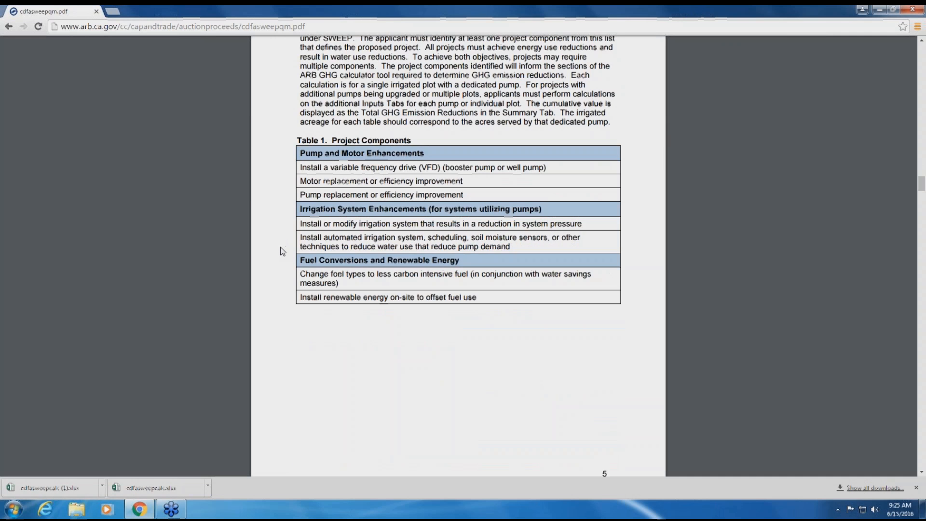
{"action": "scroll", "scroll_direction": "down", "scroll_amount": 3}
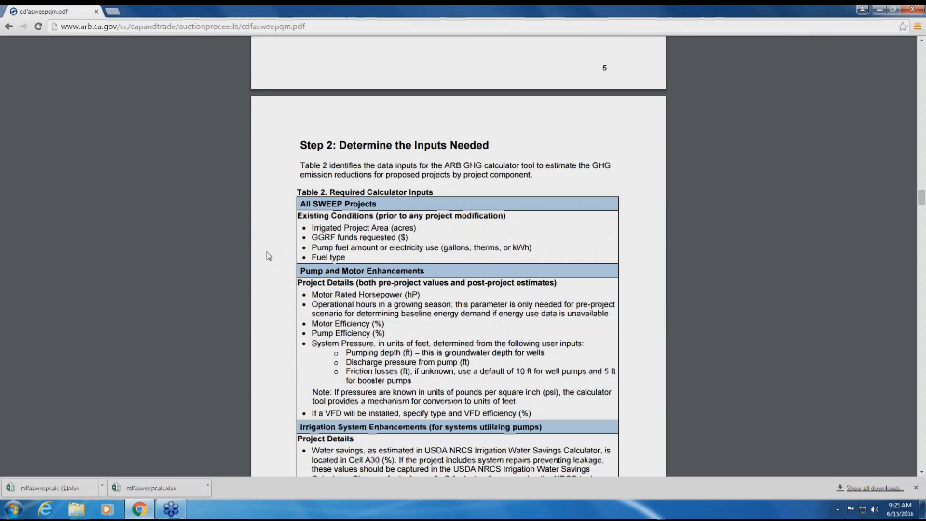
Scroll down through Table 2, Required Calculator Inputs, under Step 2.
{"action": "scroll", "scroll_direction": "down", "scroll_amount": 3}
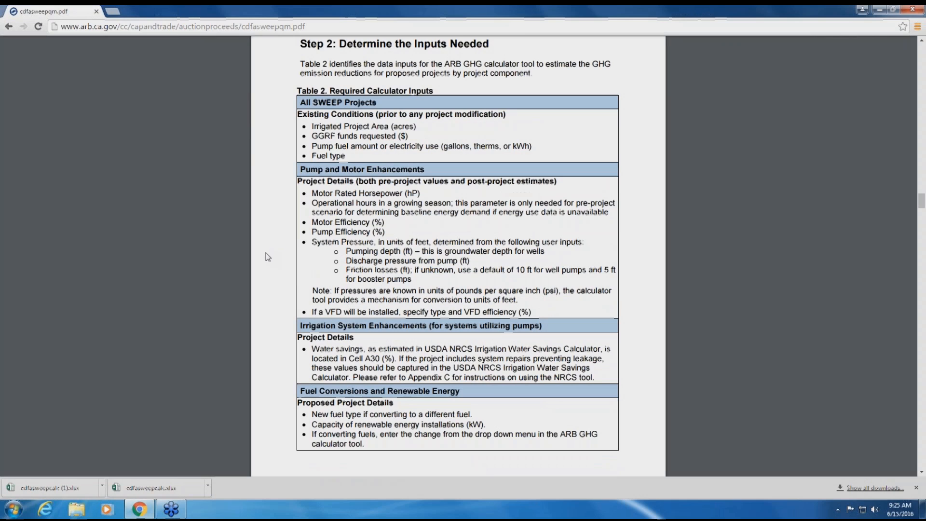
{"action": "scroll", "scroll_direction": "down", "scroll_amount": 3}
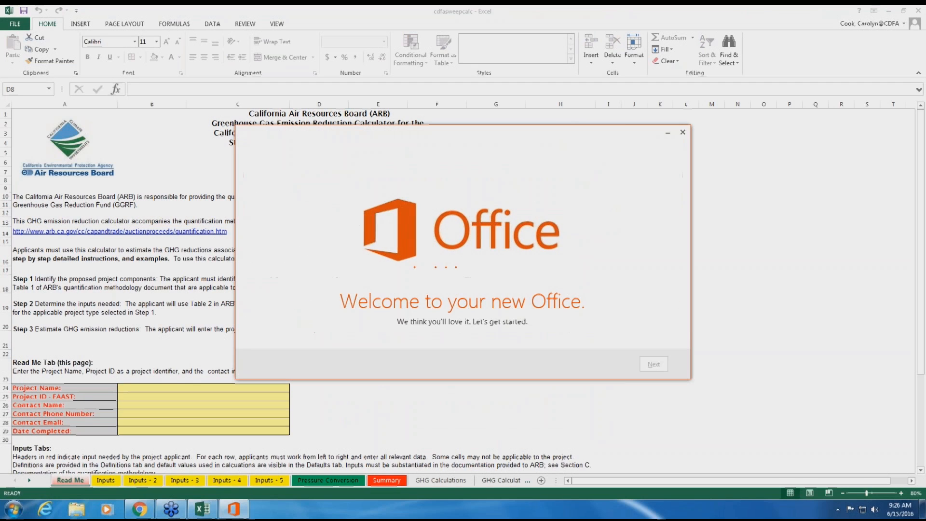
Close the 'Welcome to your new Office' message over the SWEEP calculator workbook.
{"action": "left_click", "coordinate": [683, 132]}
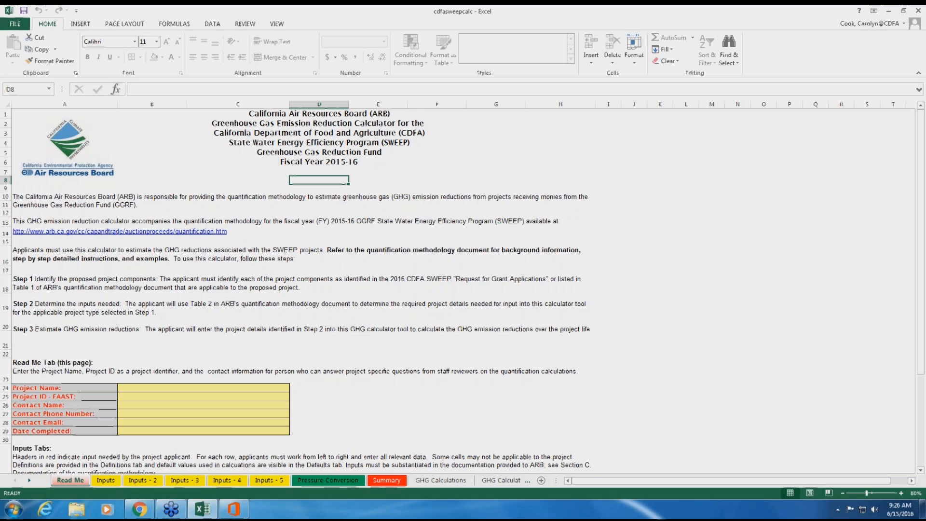
{"action": "mouse_move", "coordinate": [155, 299]}
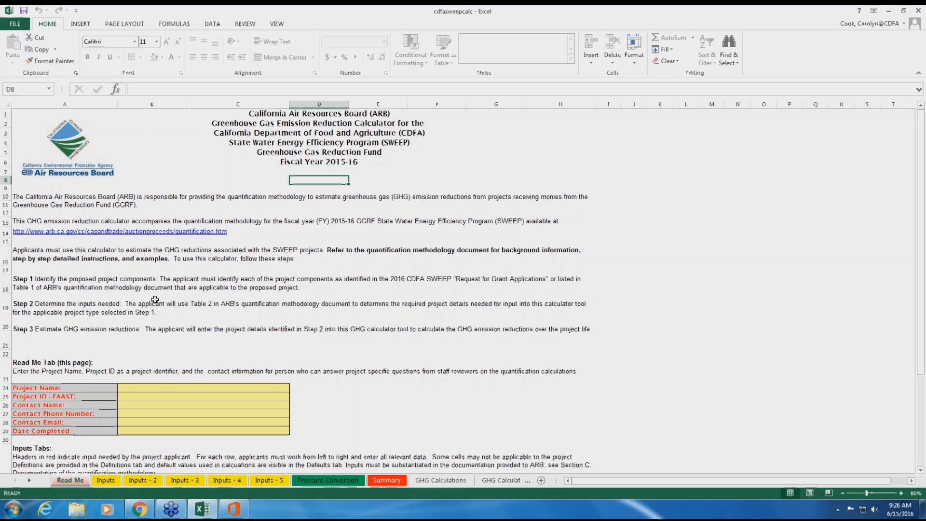
{"action": "mouse_move", "coordinate": [341, 345]}
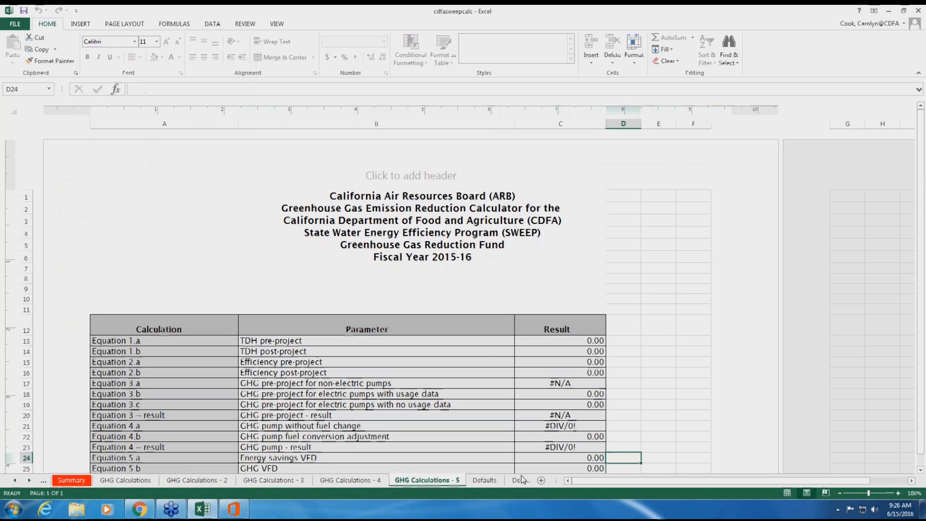
Switch to the Read Me sheet and scroll to the Inputs Tabs guidance.
{"action": "left_click", "coordinate": [486, 479]}
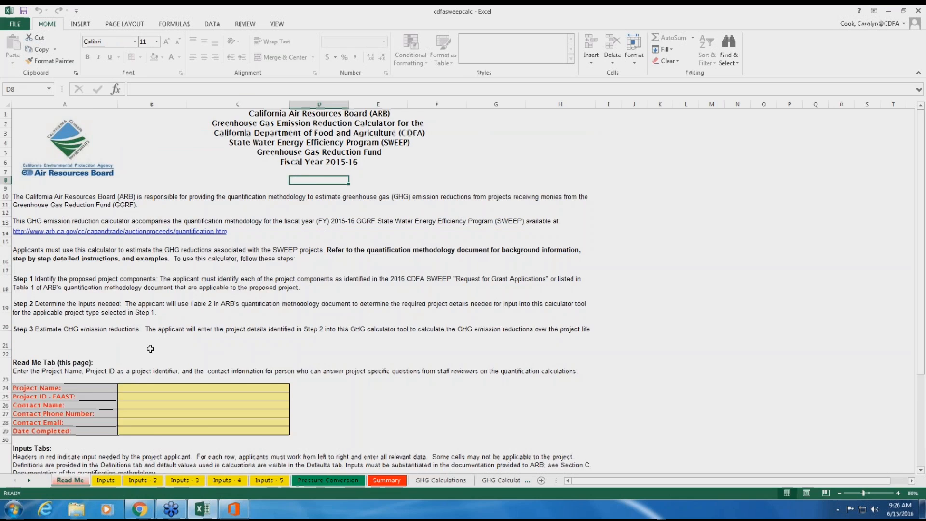
{"action": "scroll", "scroll_direction": "down", "scroll_amount": 3}
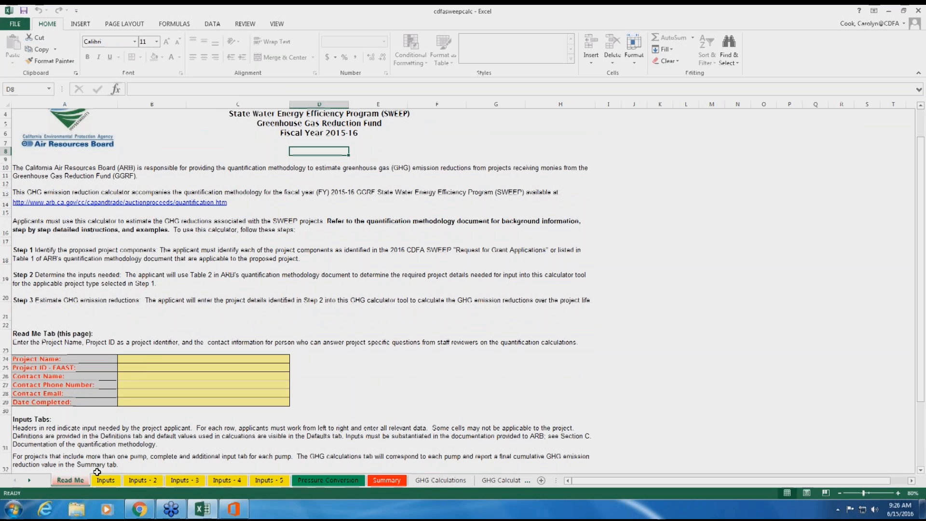
{"action": "left_click", "coordinate": [105, 480]}
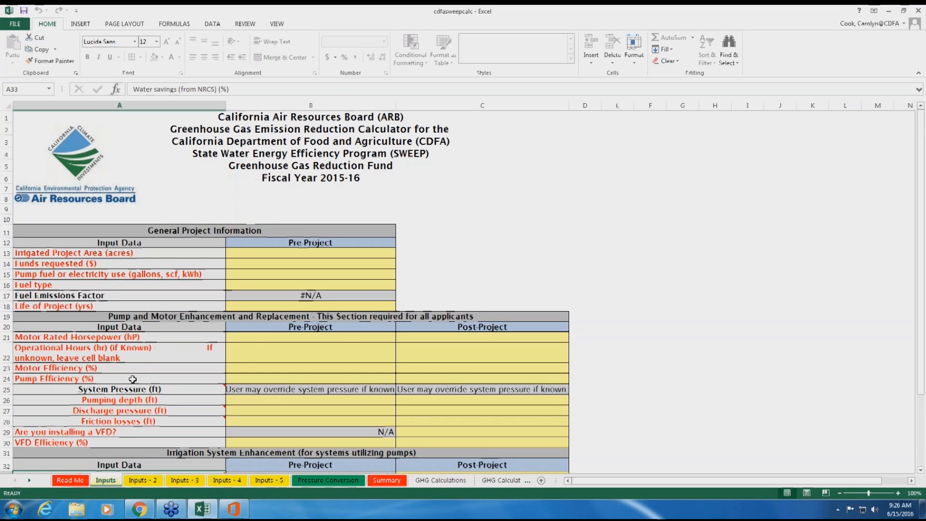
{"action": "mouse_move", "coordinate": [140, 364]}
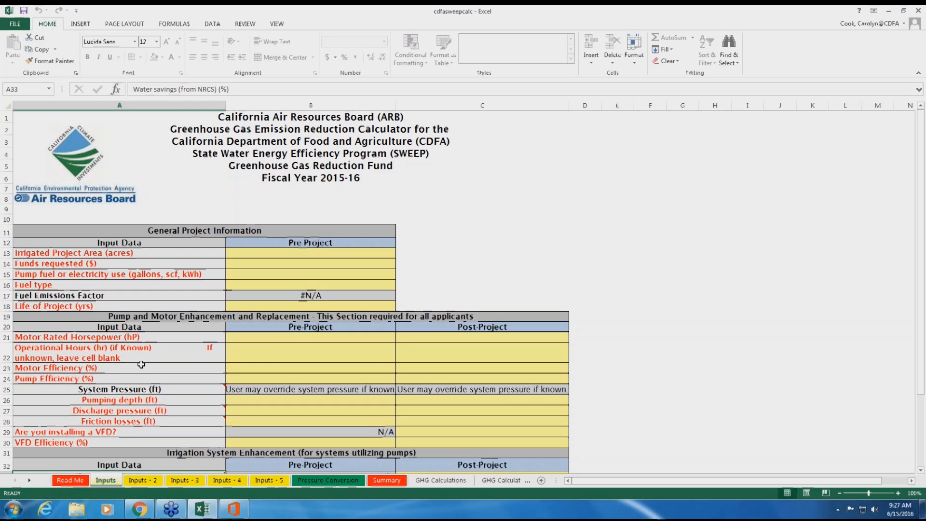
{"action": "mouse_move", "coordinate": [262, 223]}
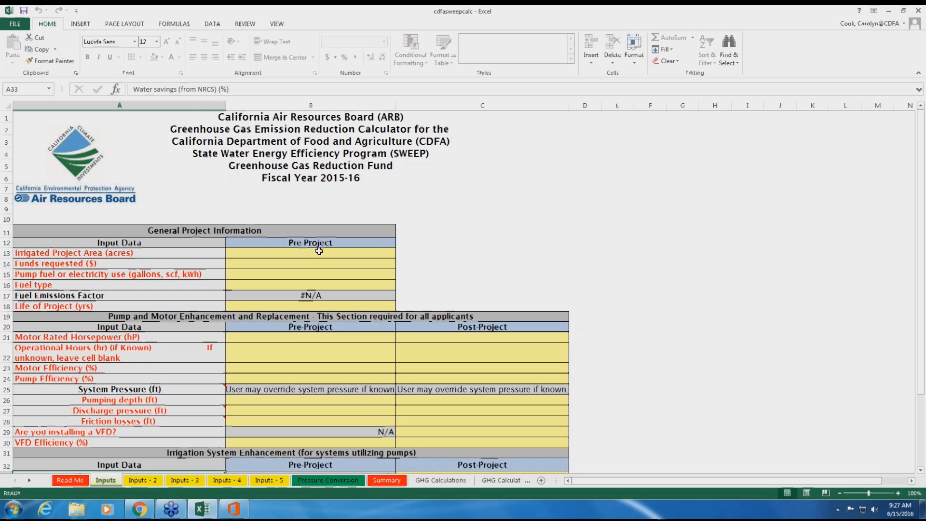
{"action": "left_click", "coordinate": [310, 252]}
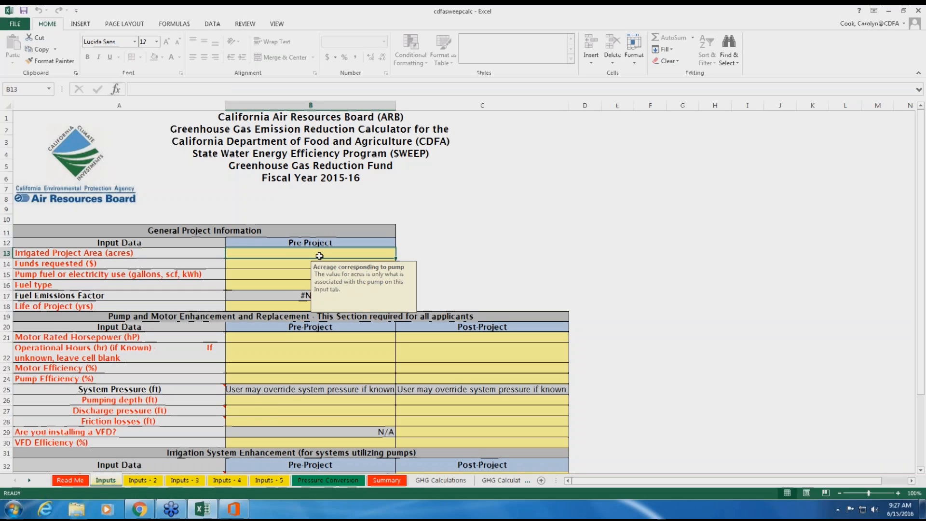
{"action": "left_click", "coordinate": [310, 263]}
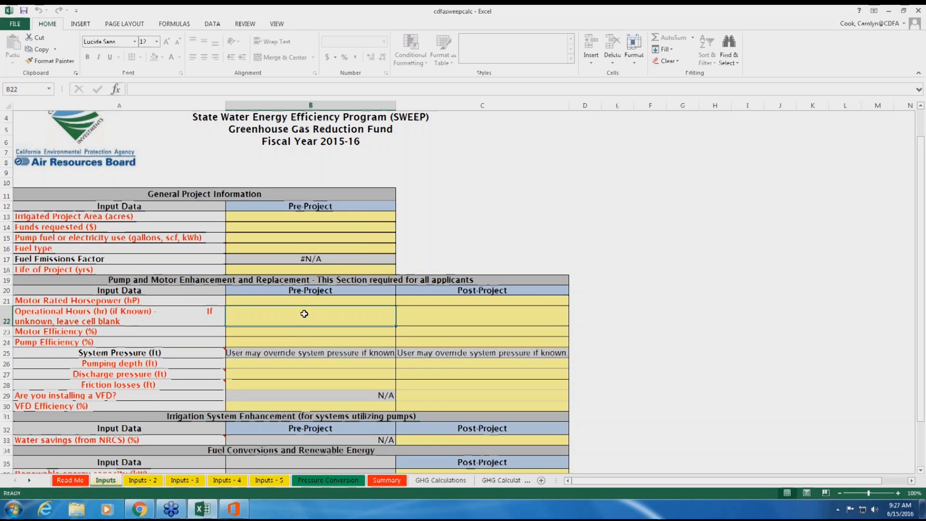
{"action": "mouse_move", "coordinate": [384, 311]}
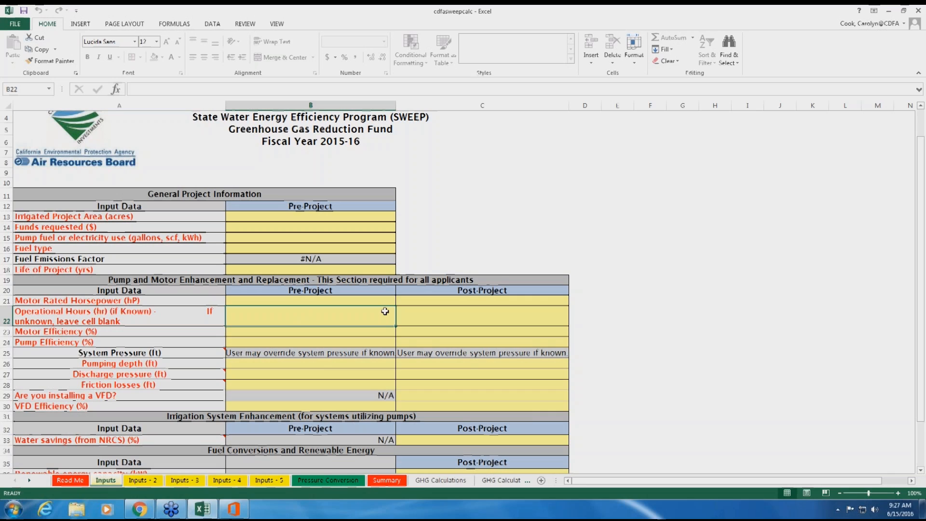
{"action": "mouse_move", "coordinate": [433, 305]}
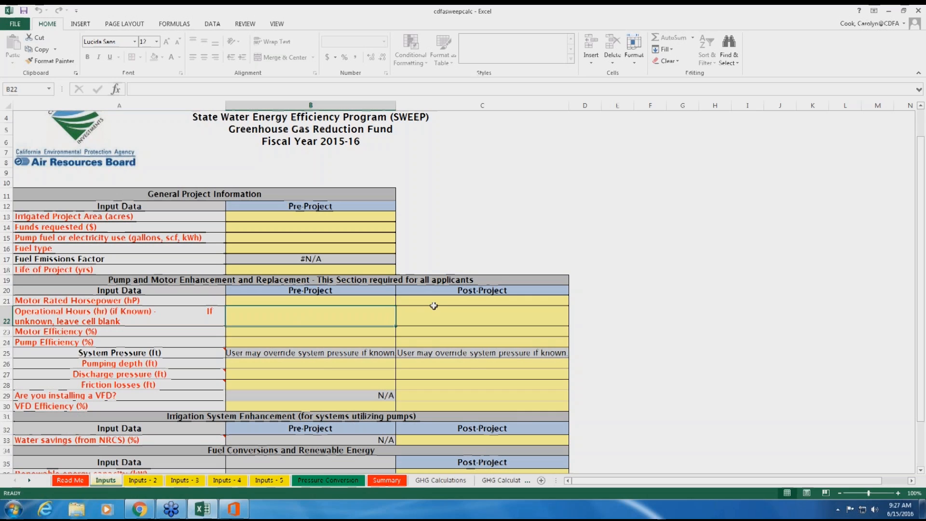
{"action": "mouse_move", "coordinate": [434, 308]}
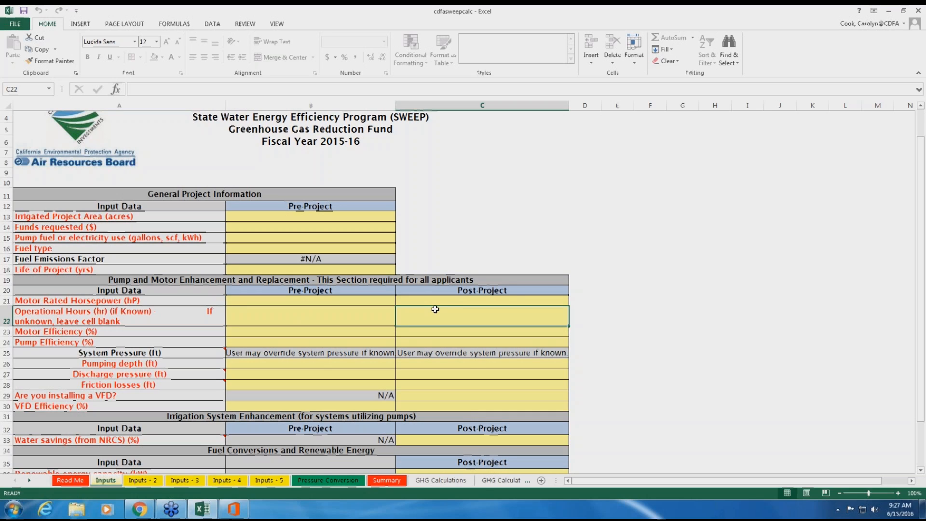
{"action": "mouse_move", "coordinate": [447, 308]}
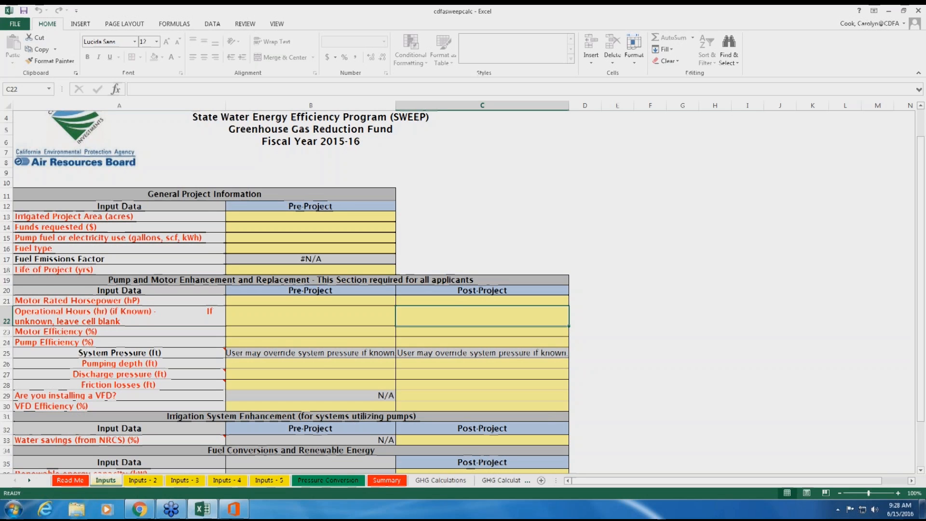
{"action": "scroll", "scroll_direction": "down", "scroll_amount": 3}
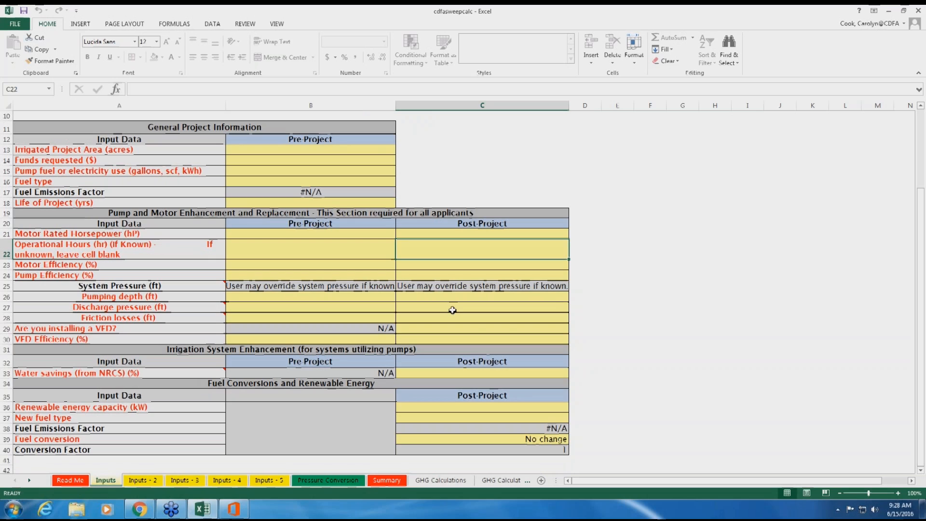
{"action": "mouse_move", "coordinate": [447, 314]}
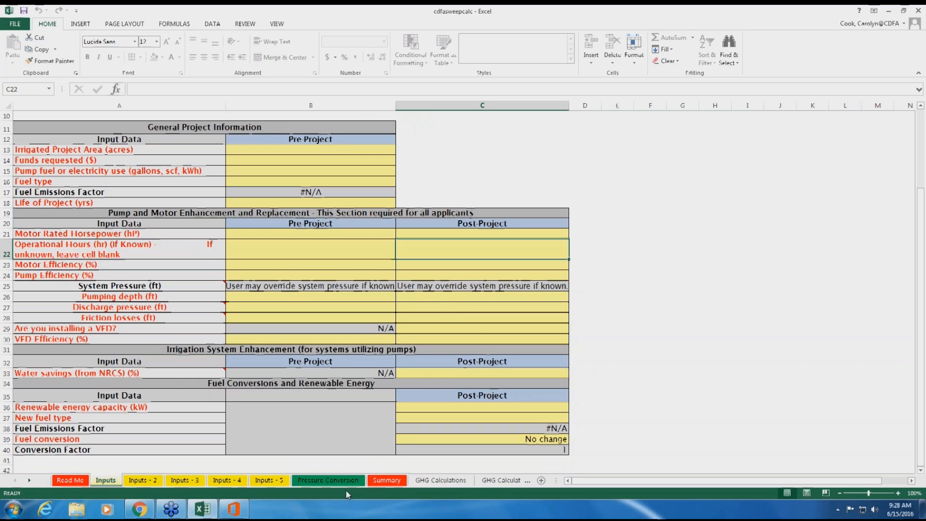
{"action": "left_click", "coordinate": [327, 480]}
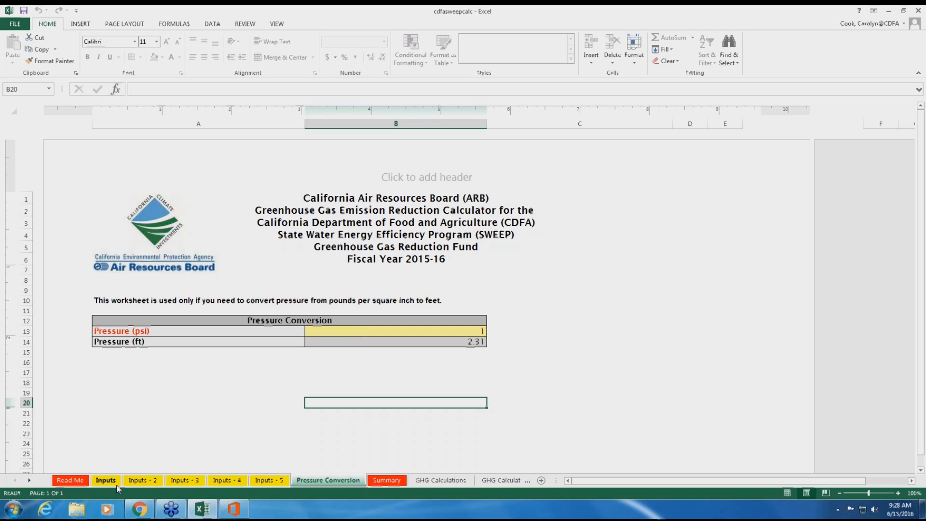
{"action": "left_click", "coordinate": [106, 480]}
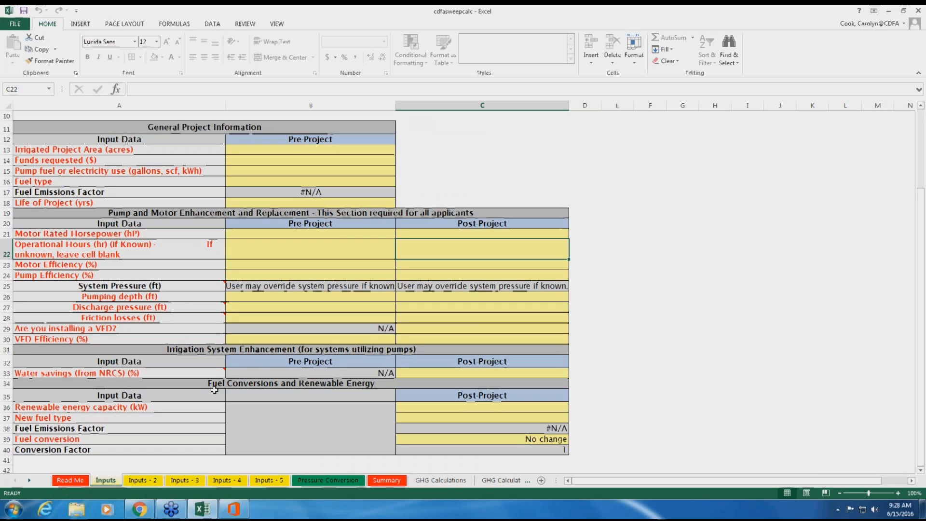
{"action": "mouse_move", "coordinate": [253, 350]}
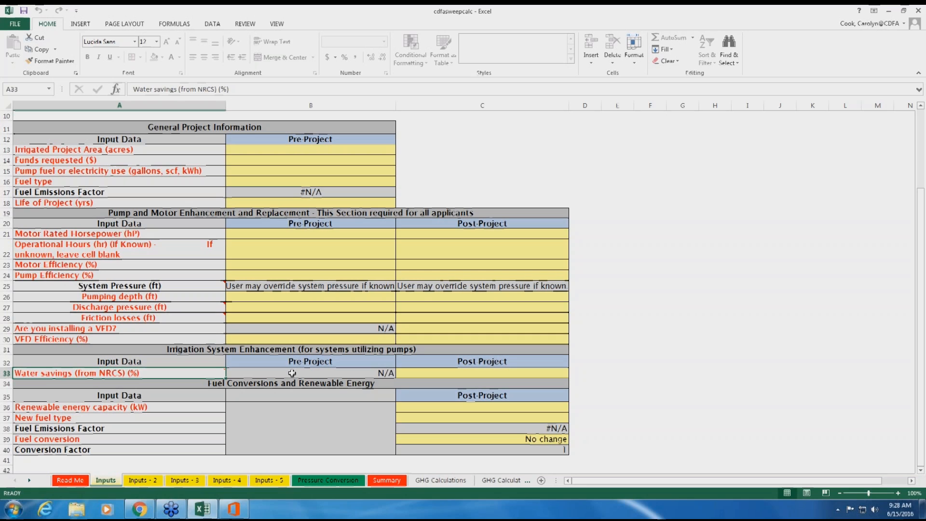
{"action": "mouse_move", "coordinate": [285, 374]}
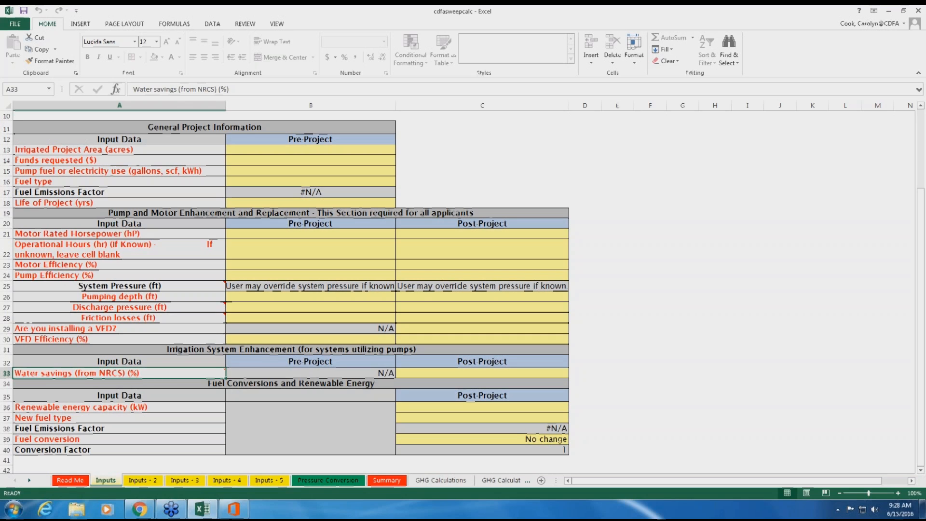
{"action": "mouse_move", "coordinate": [120, 363]}
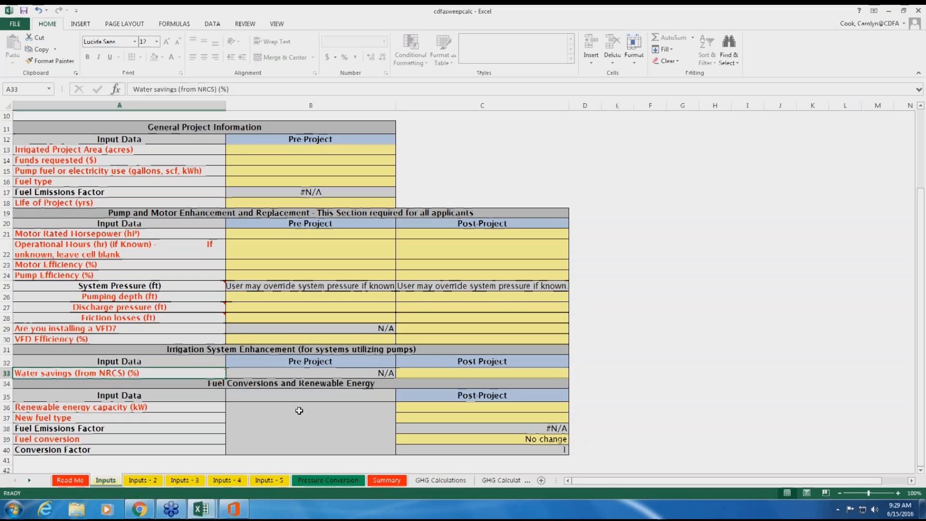
{"action": "mouse_move", "coordinate": [380, 413]}
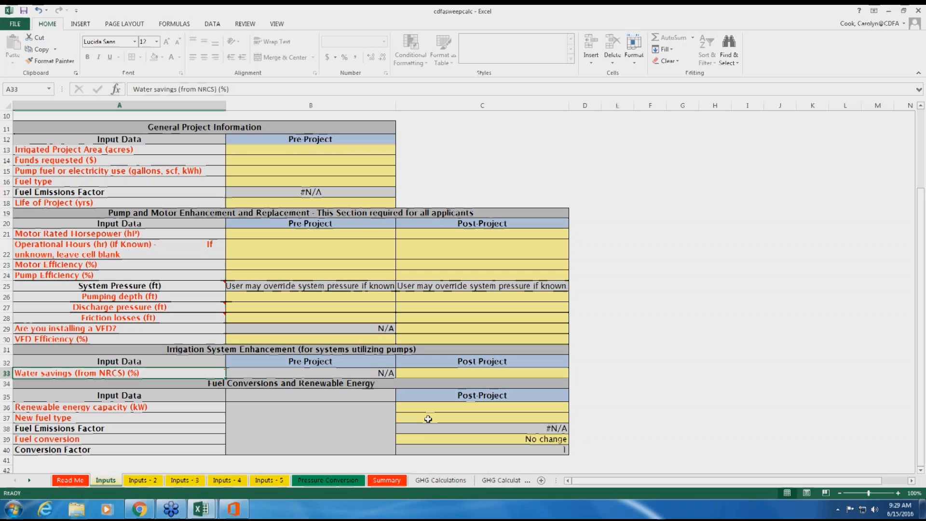
Set the C37 new fuel type to Natural Gas and select the C39 fuel conversion input.
{"action": "left_click", "coordinate": [481, 417]}
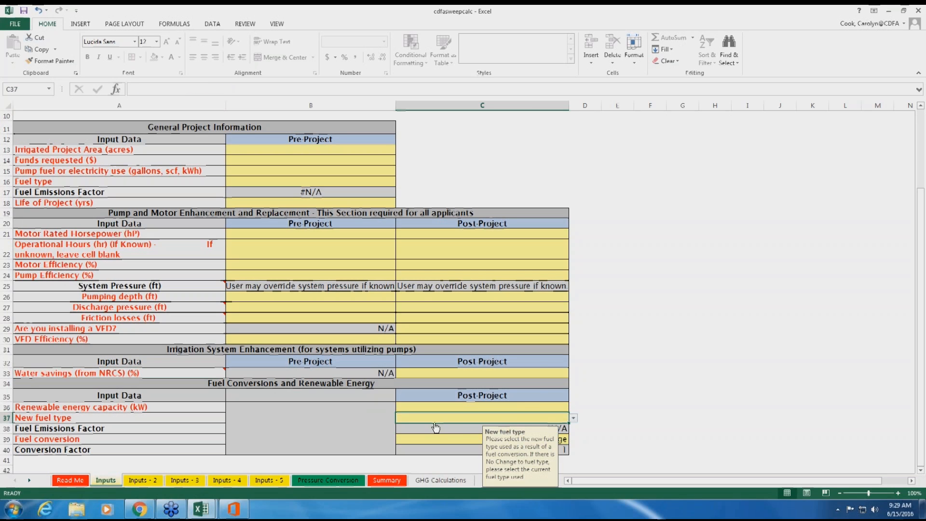
{"action": "mouse_move", "coordinate": [572, 419]}
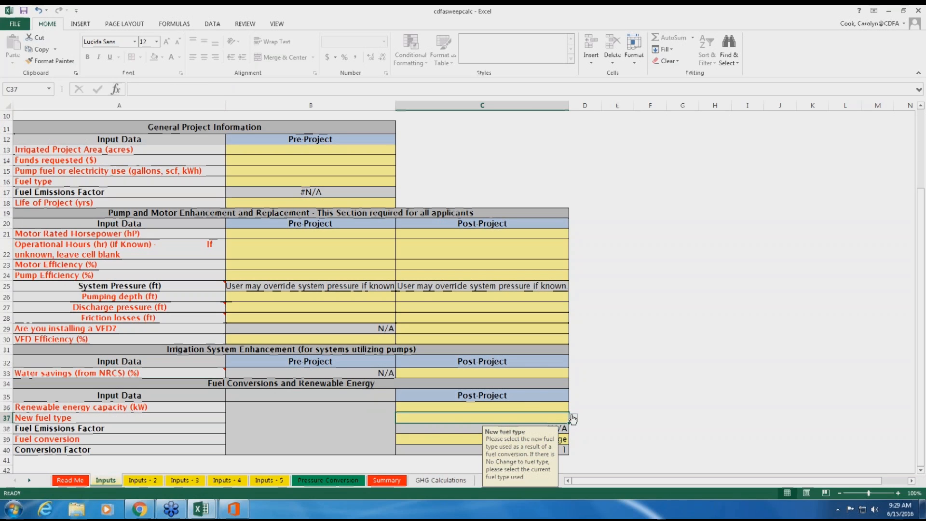
{"action": "left_click", "coordinate": [570, 417]}
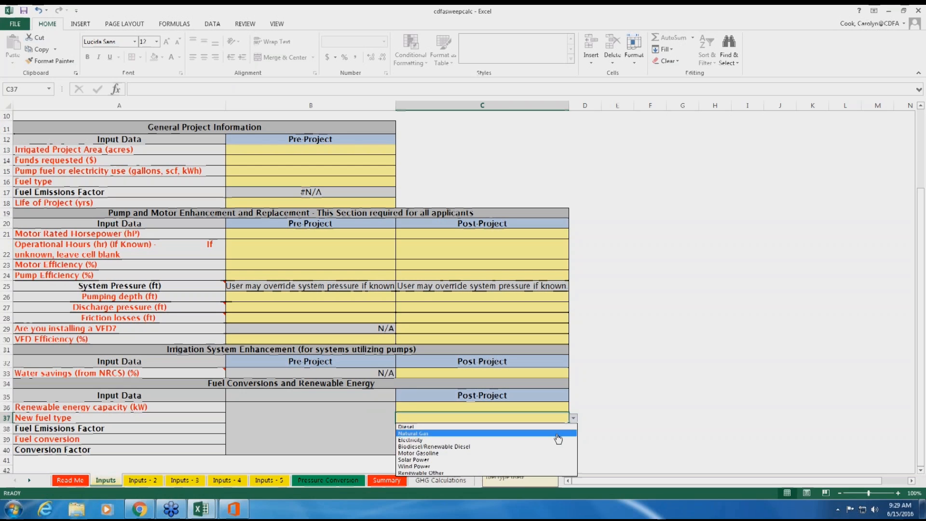
{"action": "left_click", "coordinate": [413, 433]}
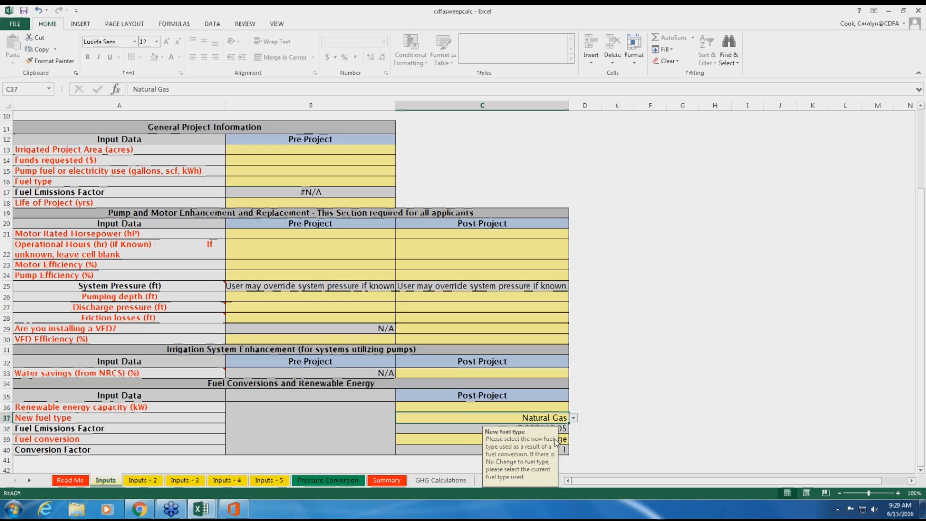
{"action": "left_click", "coordinate": [481, 439]}
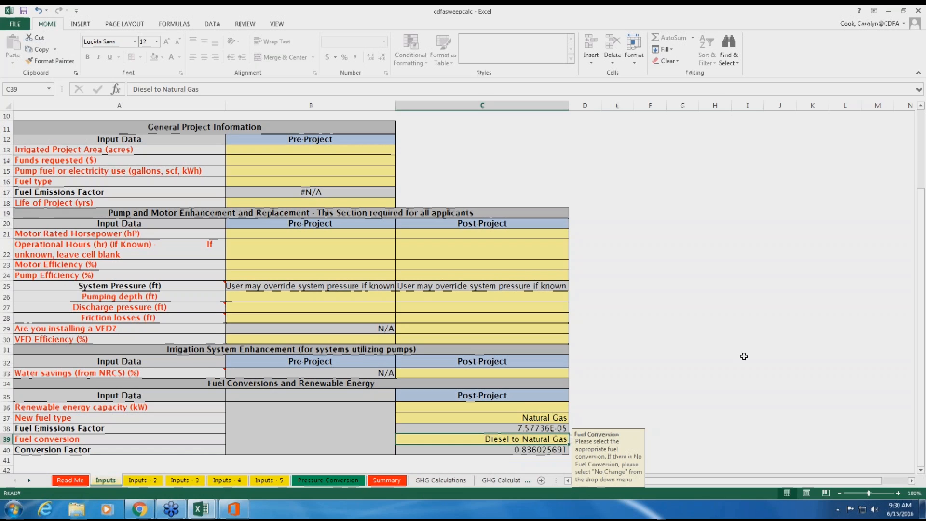
{"action": "mouse_move", "coordinate": [752, 350]}
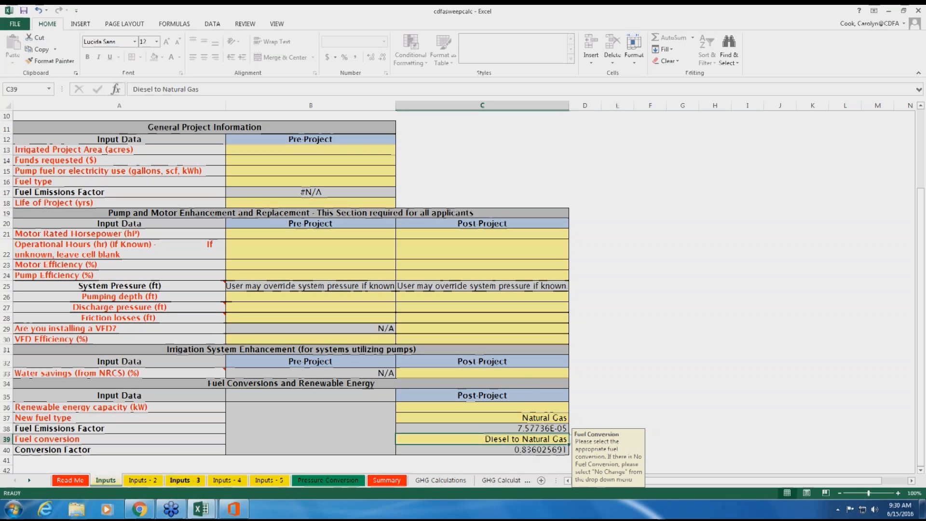
Look over the Inputs - 2 and Summary sheets, then bring up the File saving options.
{"action": "left_click", "coordinate": [142, 479]}
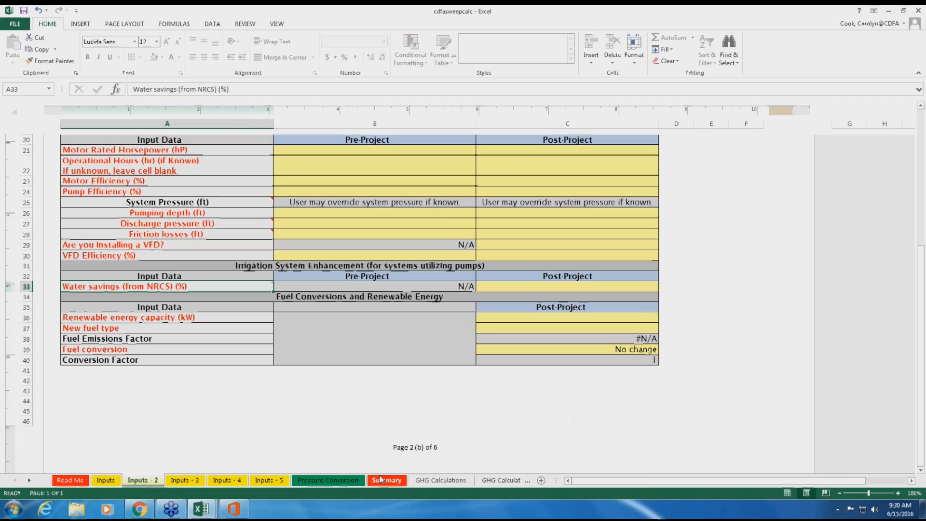
{"action": "left_click", "coordinate": [387, 479]}
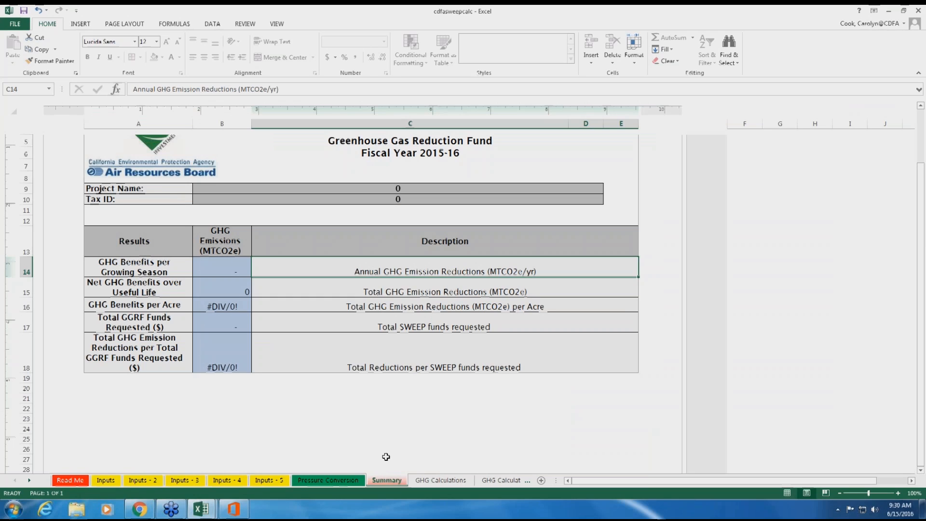
{"action": "mouse_move", "coordinate": [364, 416]}
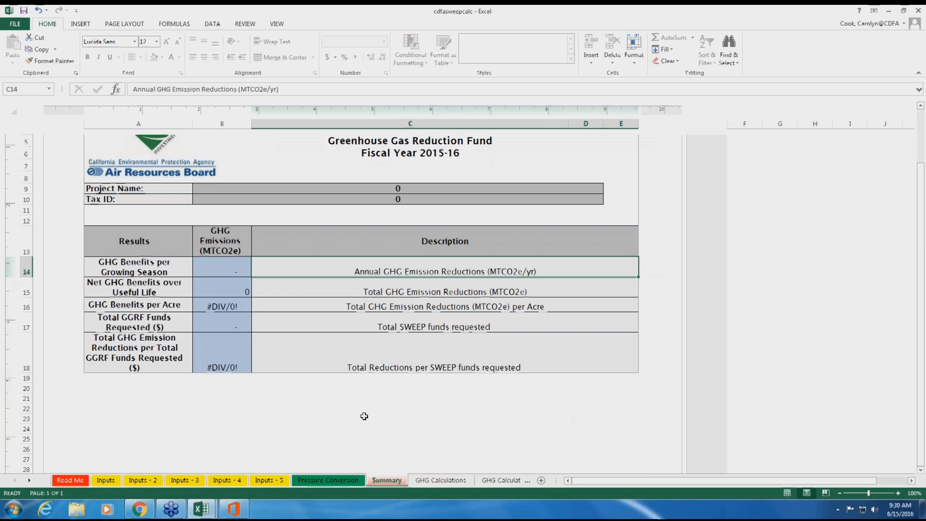
{"action": "mouse_move", "coordinate": [189, 225]}
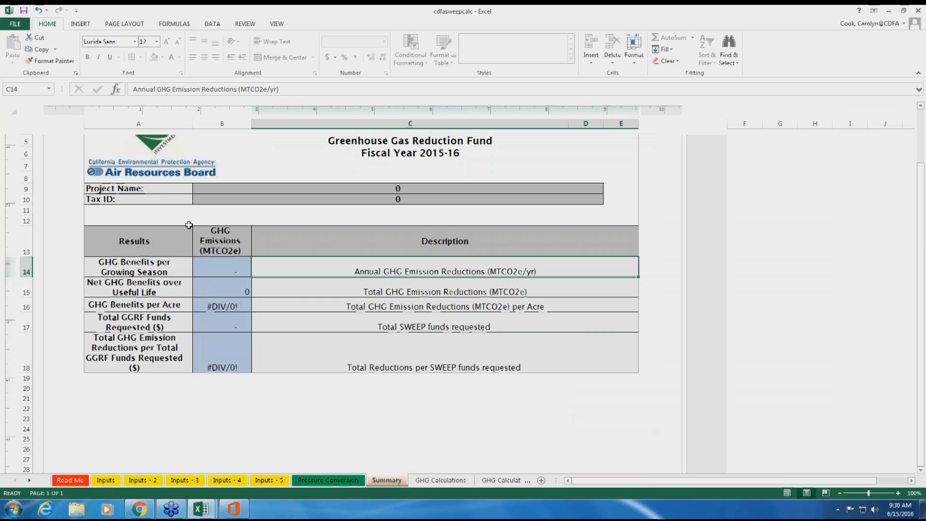
{"action": "left_click", "coordinate": [138, 124]}
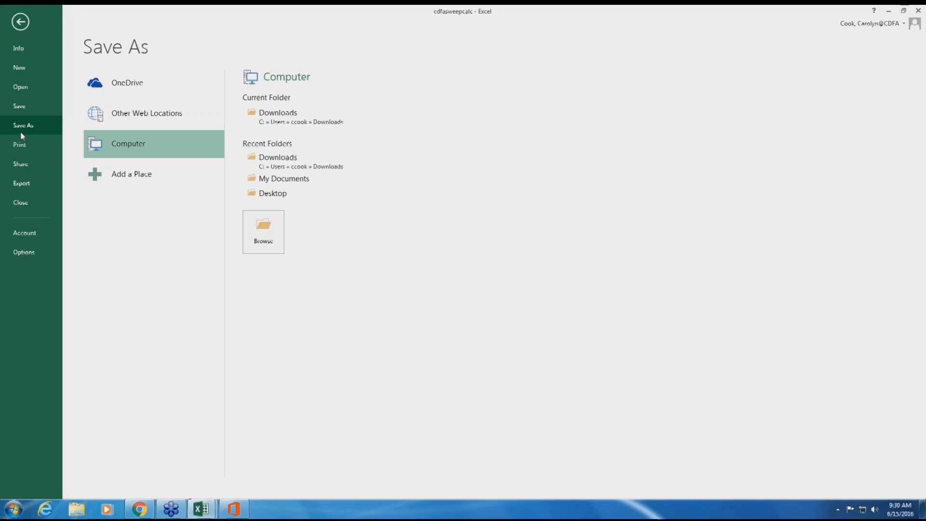
{"action": "mouse_move", "coordinate": [799, 69]}
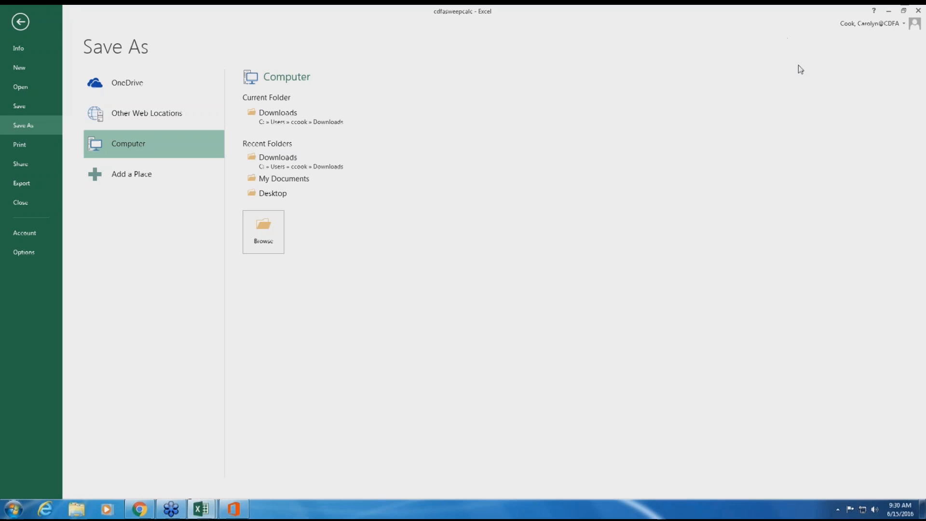